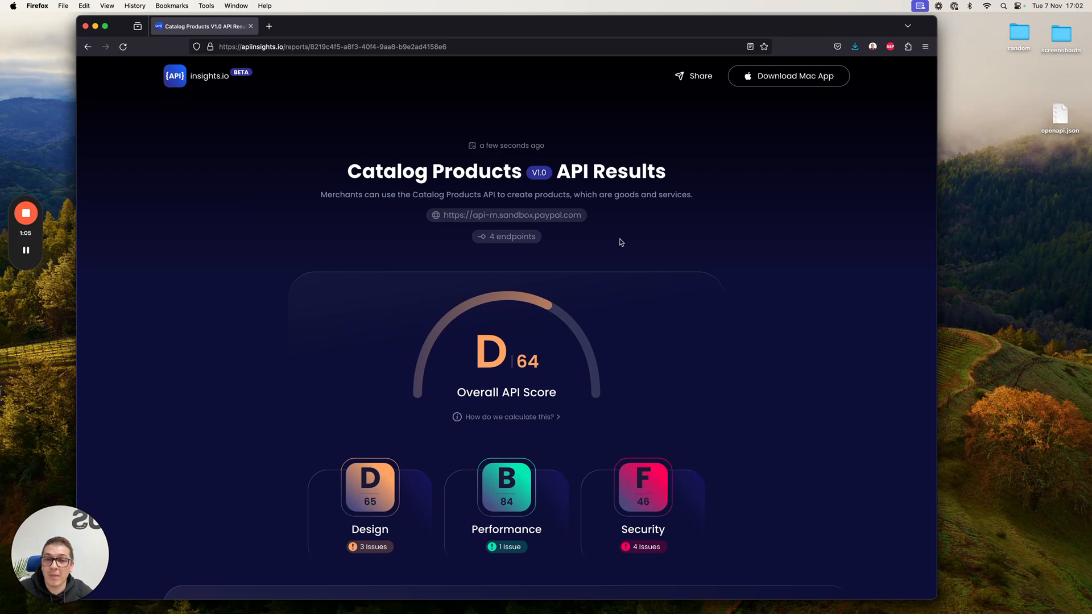
pyautogui.scroll(-3)
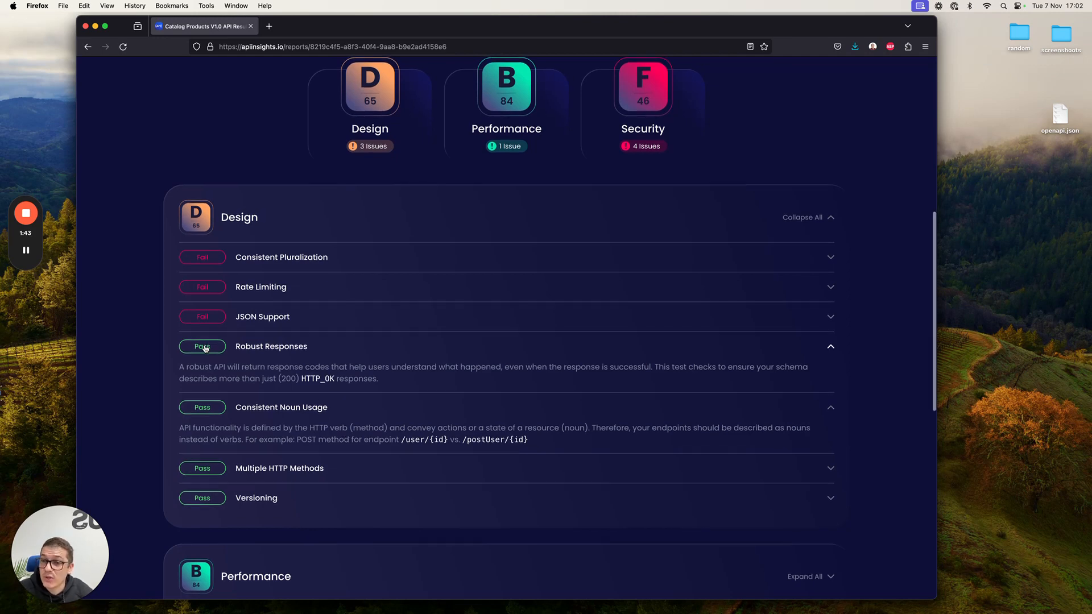
pyautogui.scroll(-3)
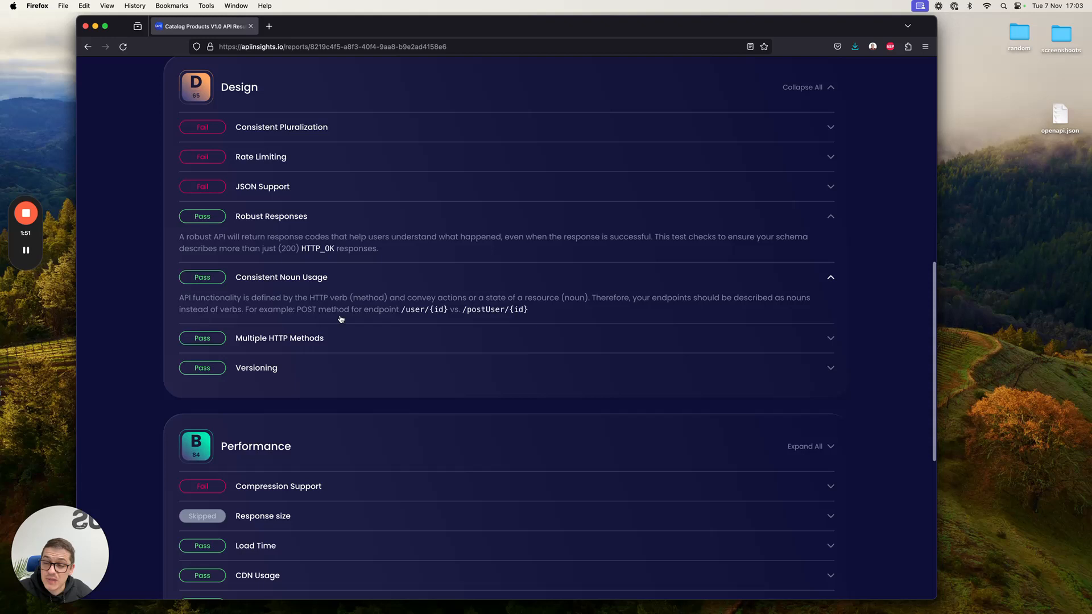